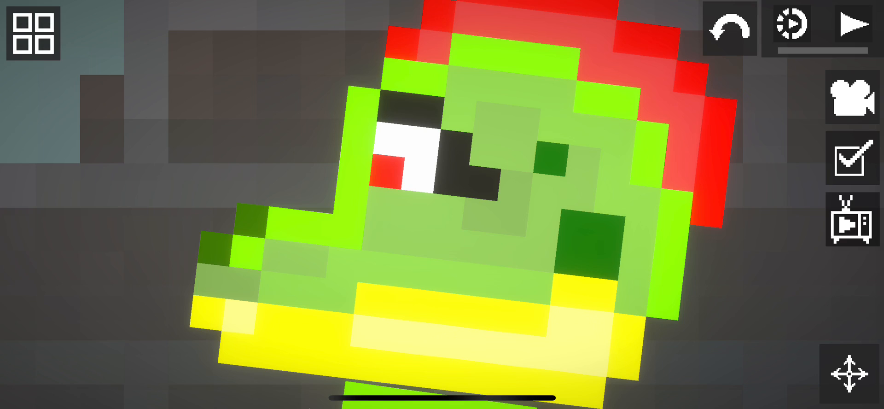
Unpause the simulation so the ragdoll sits at the desk facing the monitor
left_click(856, 25)
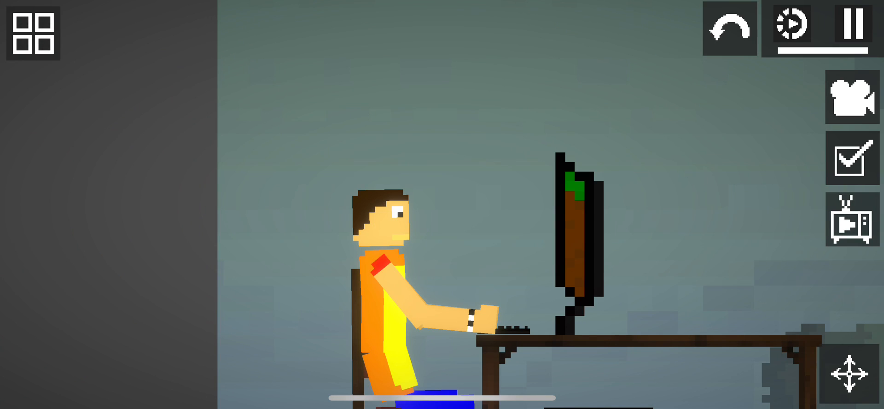